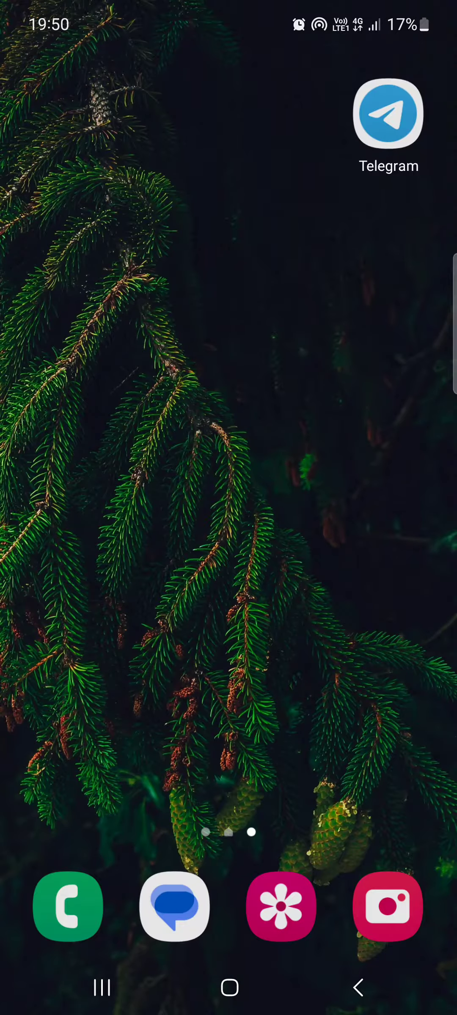
Launch Telegram and open Saved Messages from the side menu, showing the empty cloud storage screen
left_click(388, 113)
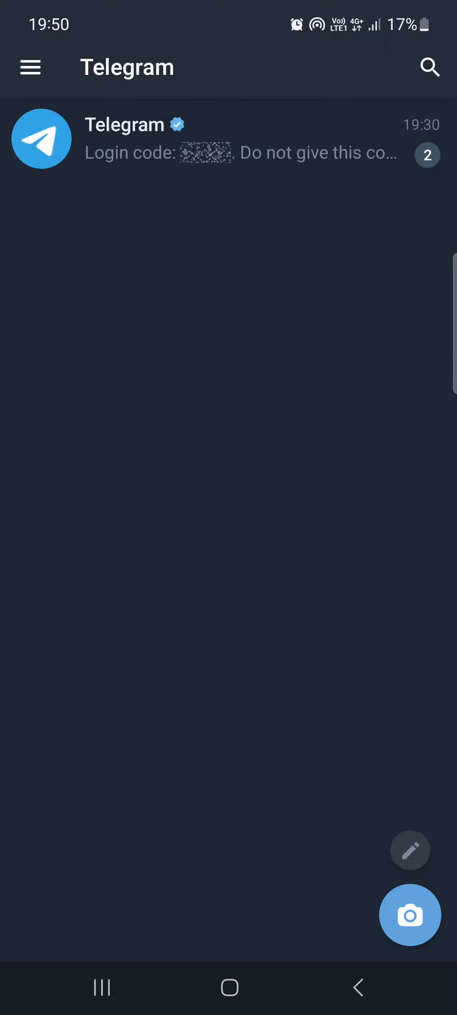
left_click(30, 67)
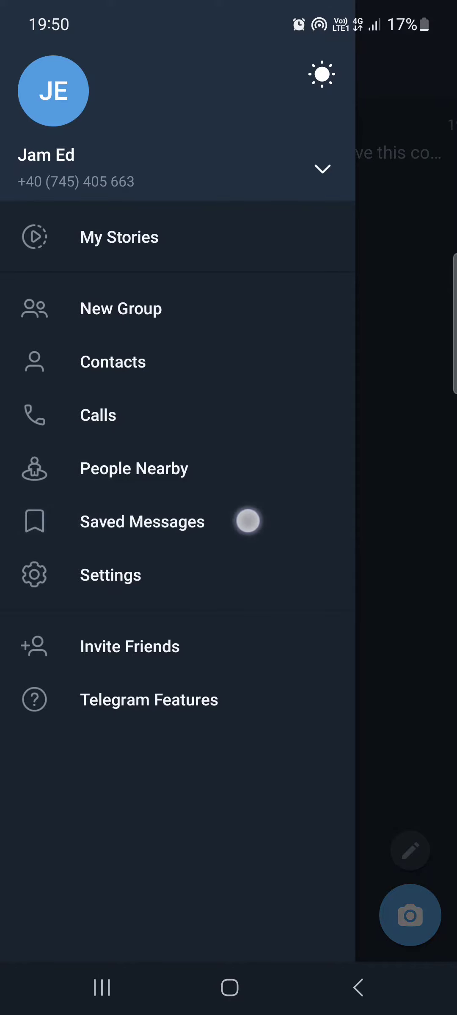
left_click(142, 521)
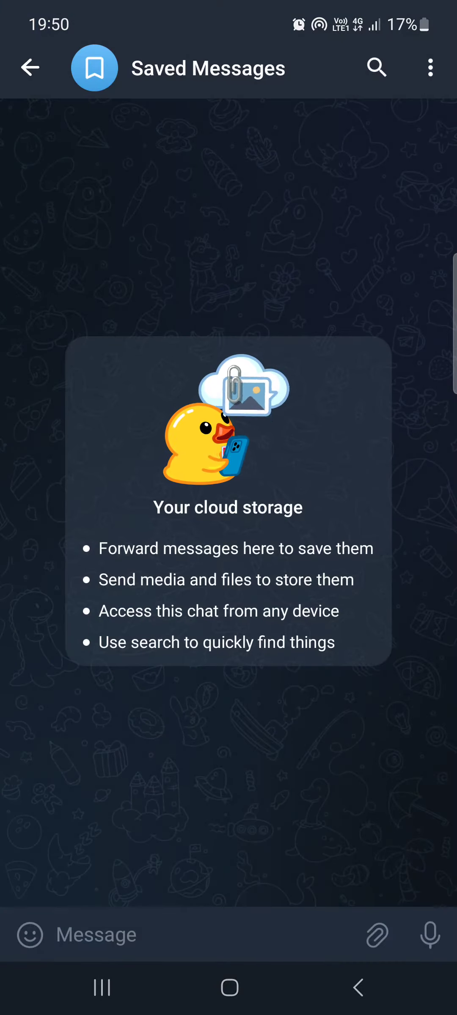